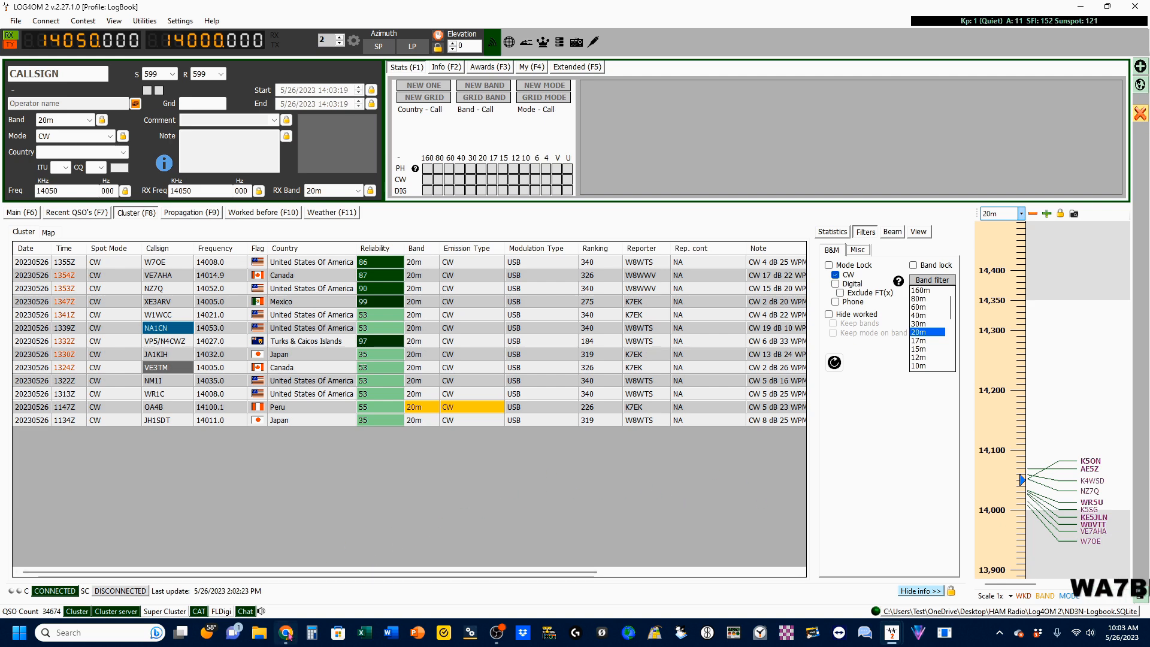
Bring up the WA7BNM 8-Day Contest Calendar in the browser.
{"action": "left_click", "coordinate": [284, 632]}
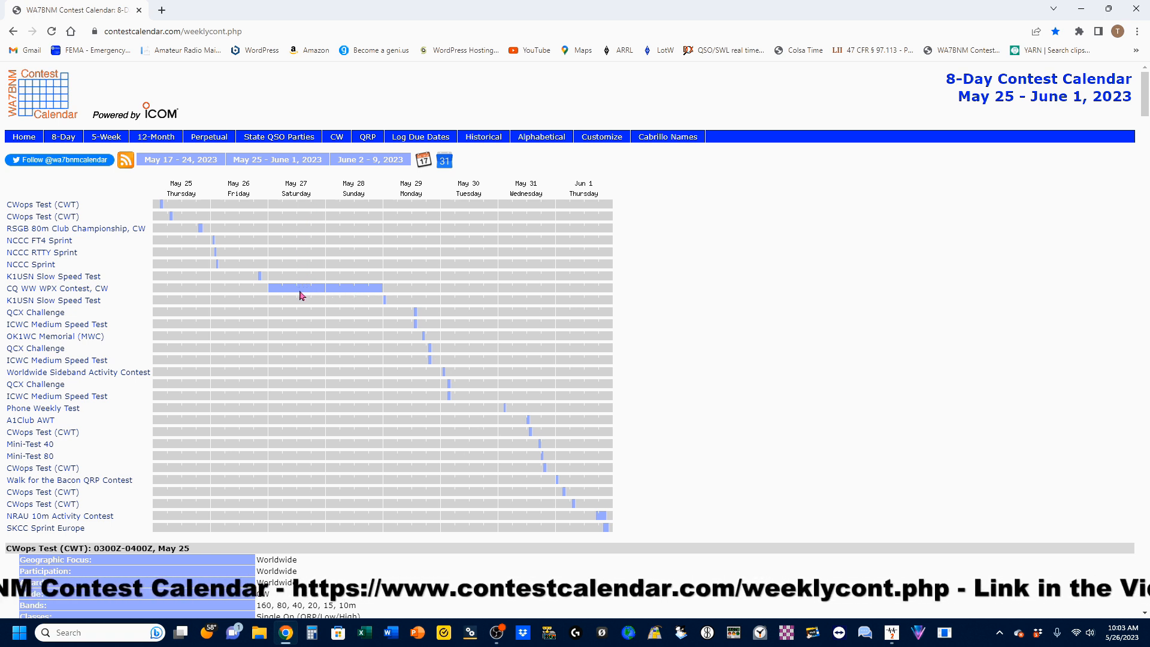
{"action": "mouse_move", "coordinate": [361, 295]}
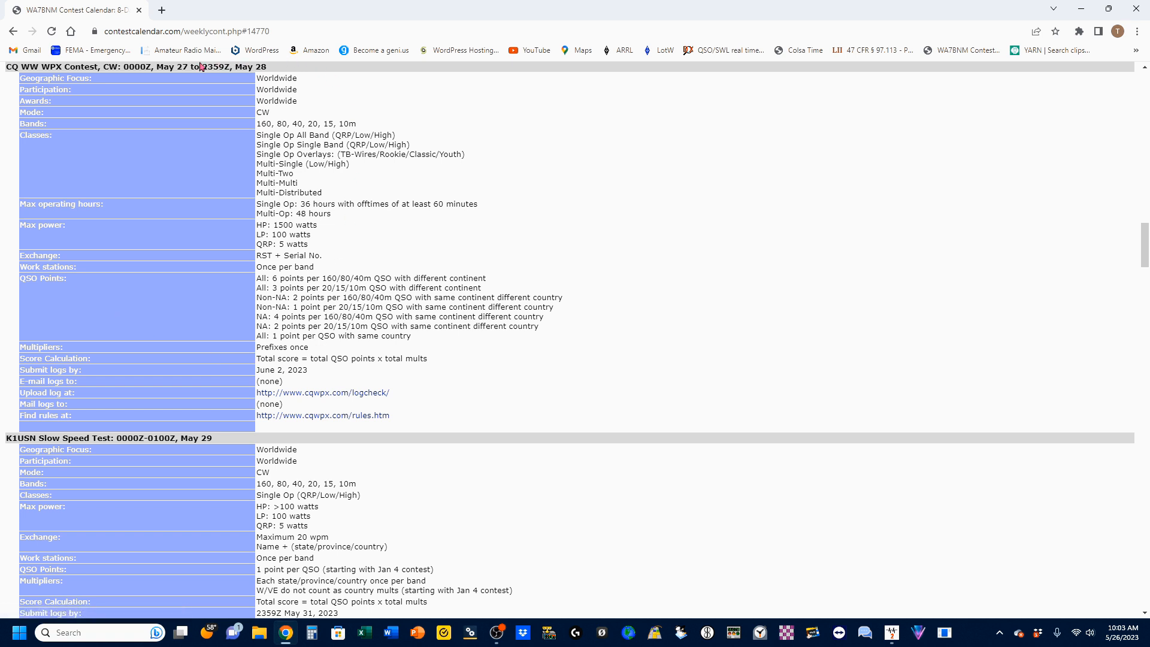
{"action": "mouse_move", "coordinate": [584, 233]}
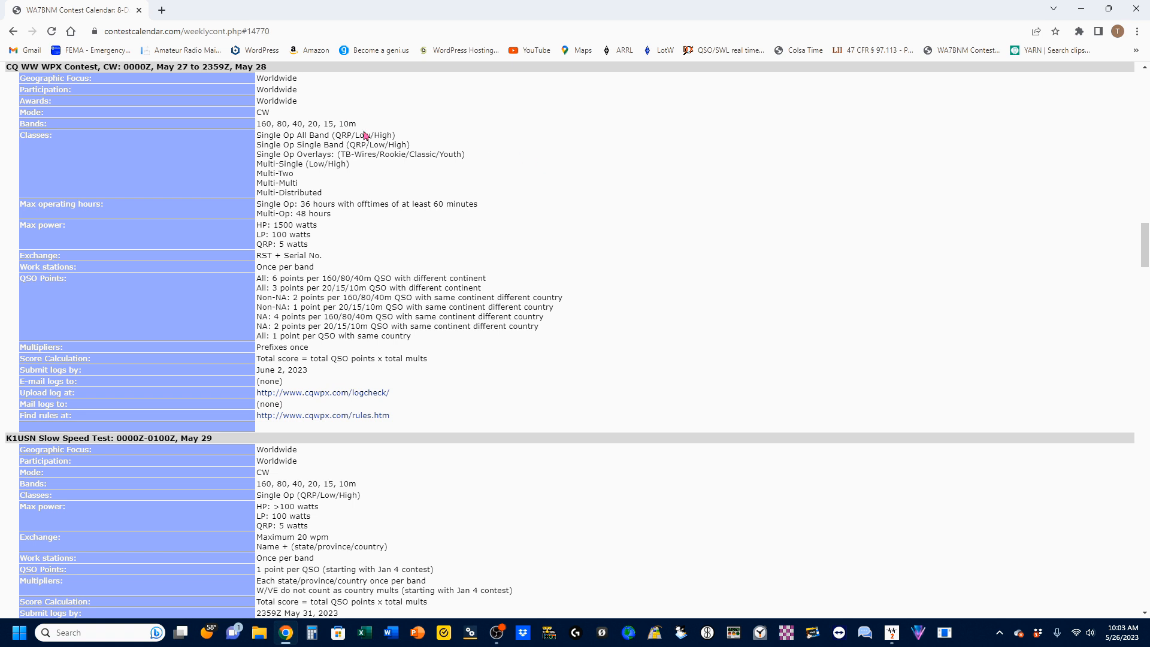
{"action": "mouse_move", "coordinate": [310, 145]}
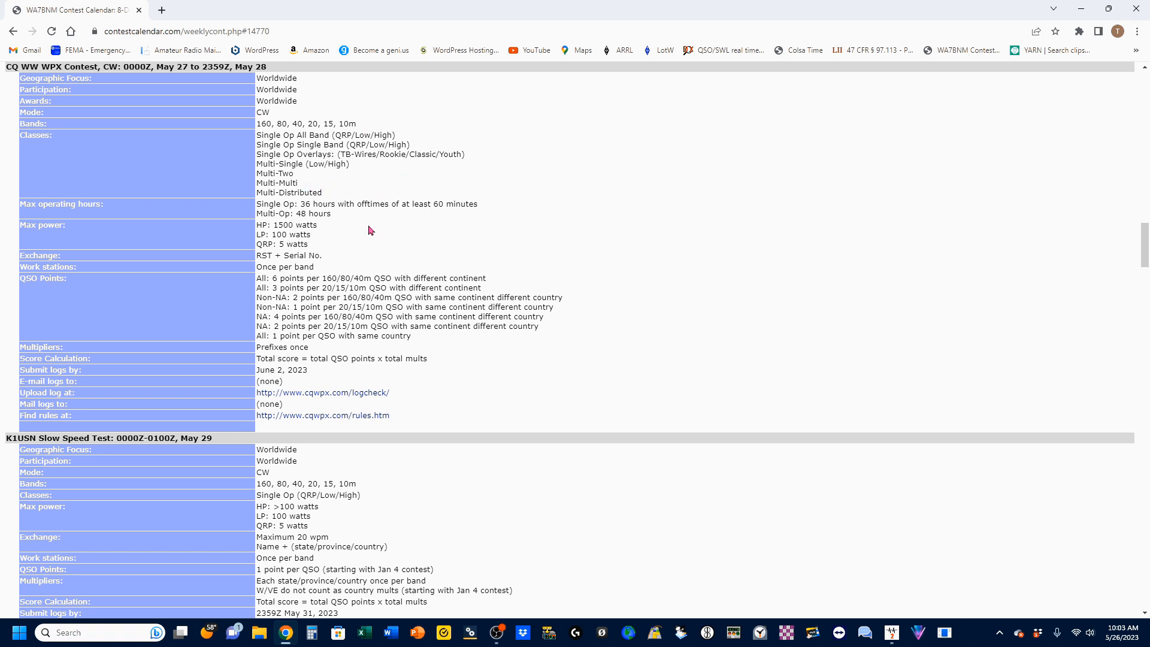
{"action": "mouse_move", "coordinate": [391, 227]}
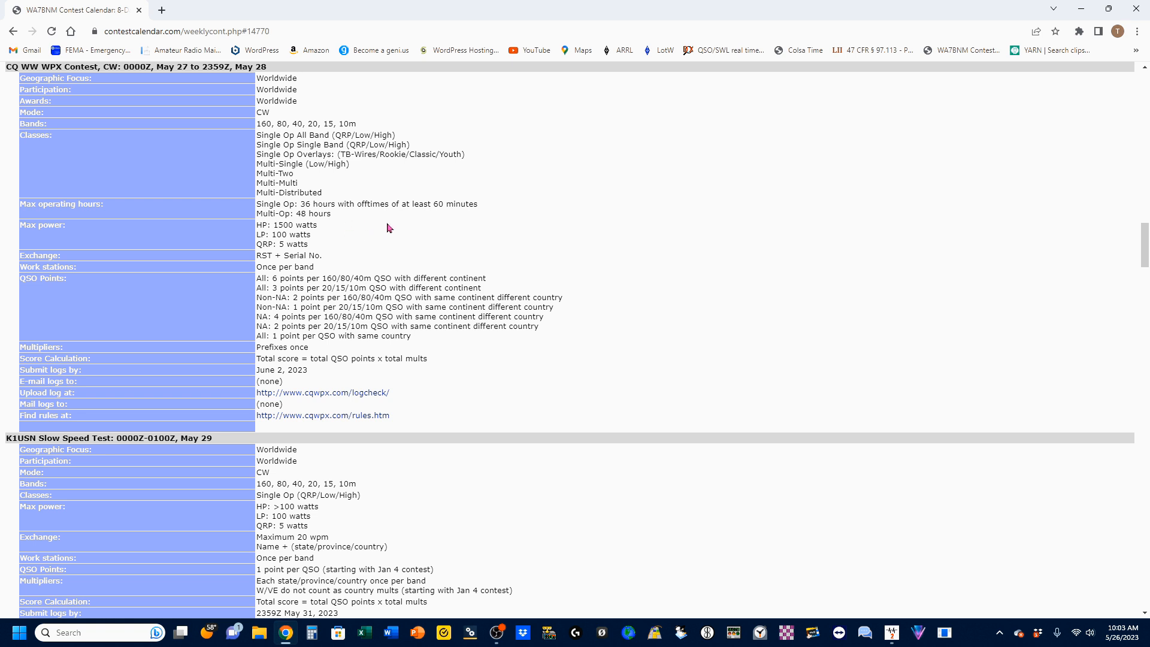
{"action": "mouse_move", "coordinate": [331, 245]}
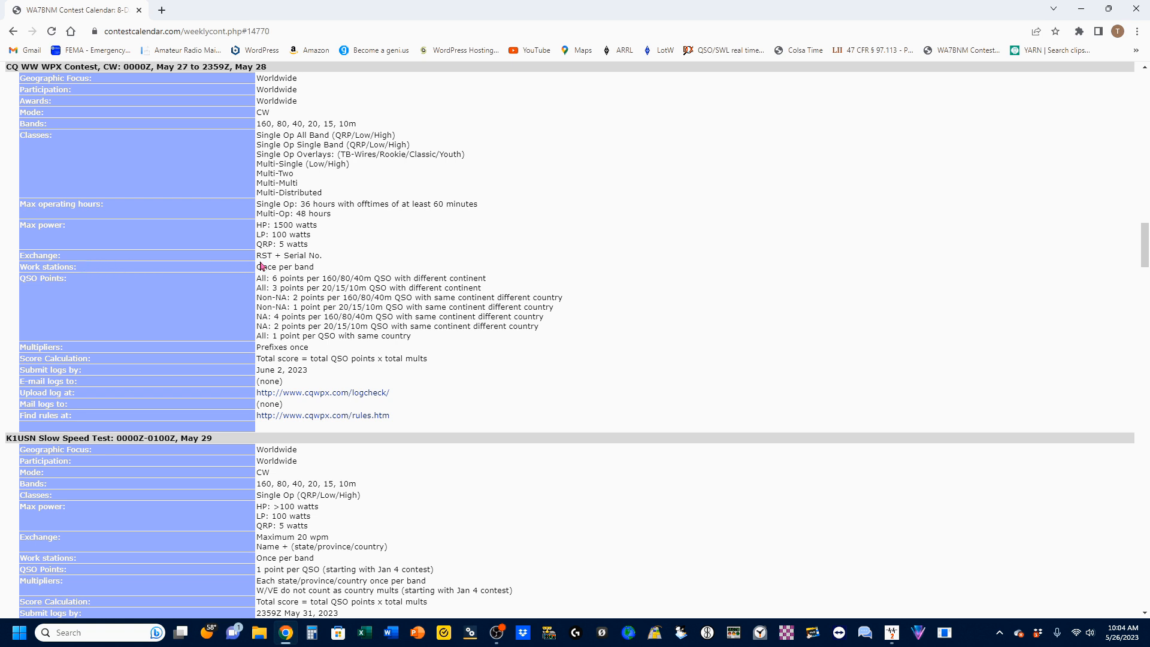
{"action": "mouse_move", "coordinate": [339, 279]}
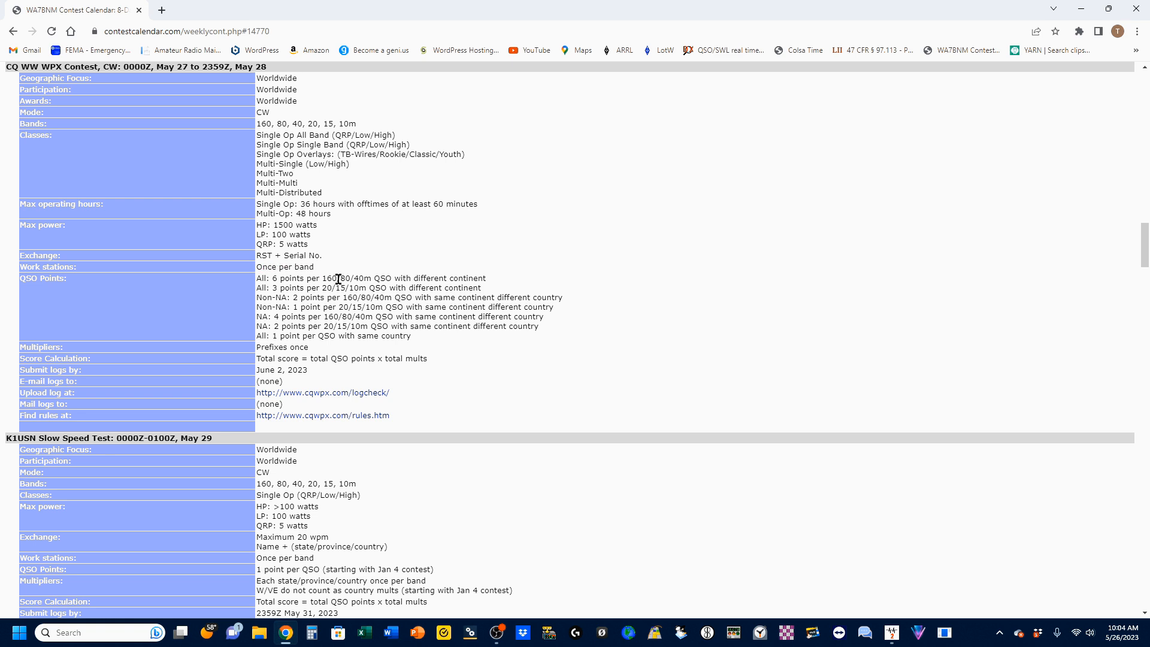
{"action": "mouse_move", "coordinate": [290, 282]}
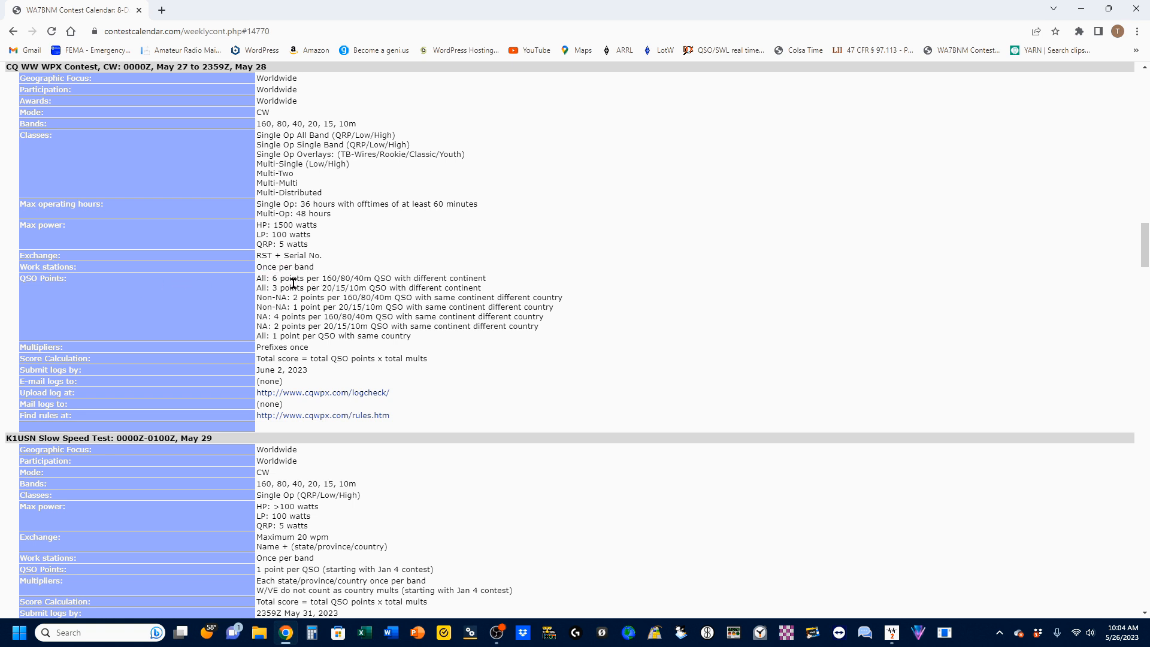
{"action": "mouse_move", "coordinate": [352, 307]}
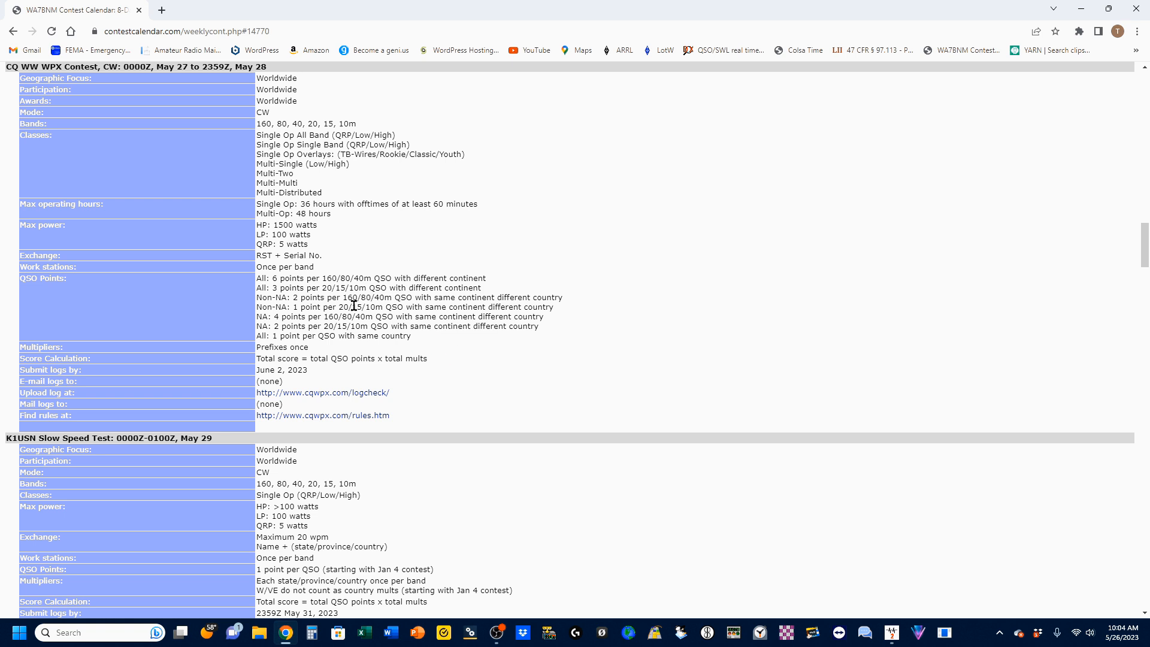
{"action": "mouse_move", "coordinate": [383, 307]}
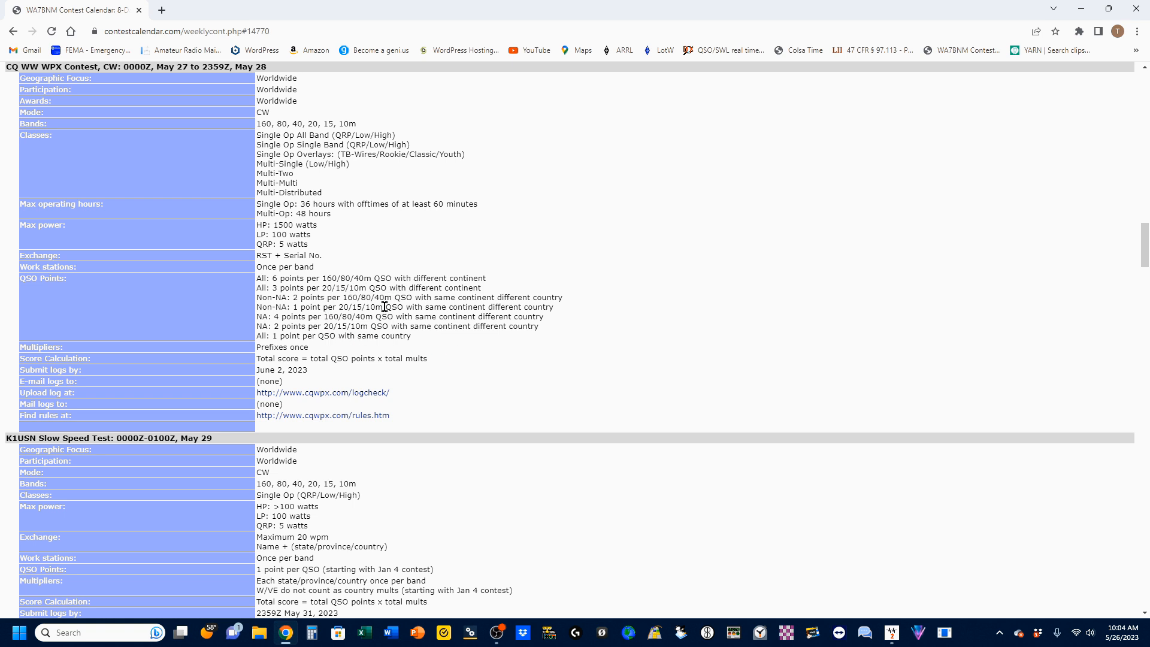
{"action": "mouse_move", "coordinate": [251, 281]}
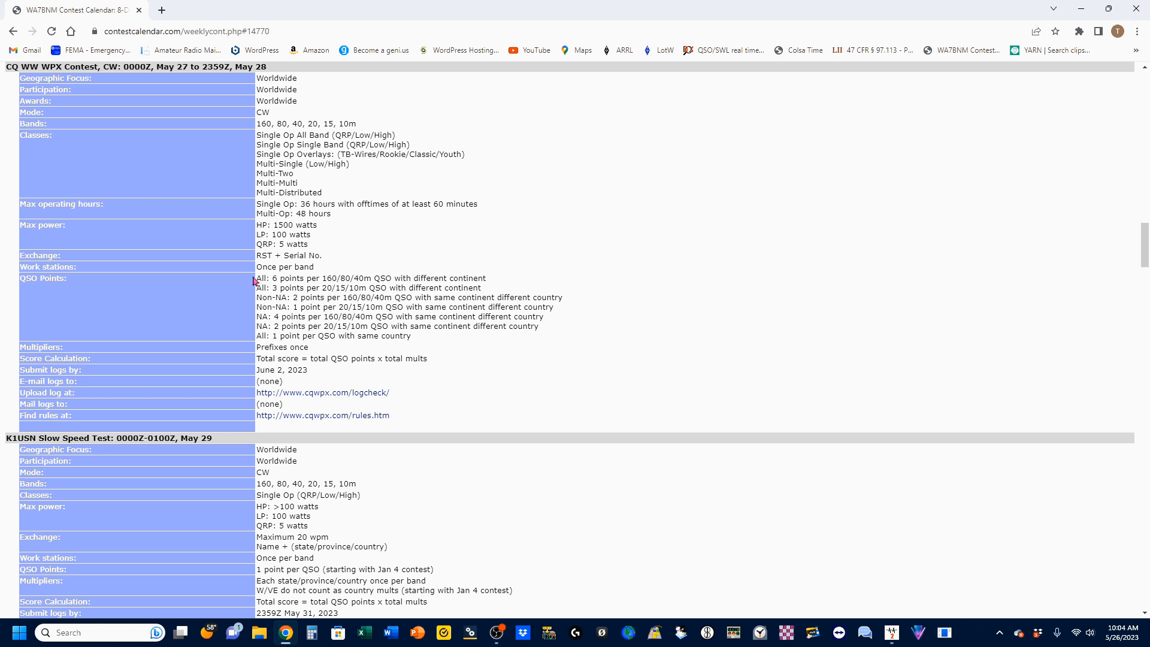
{"action": "mouse_move", "coordinate": [294, 410]}
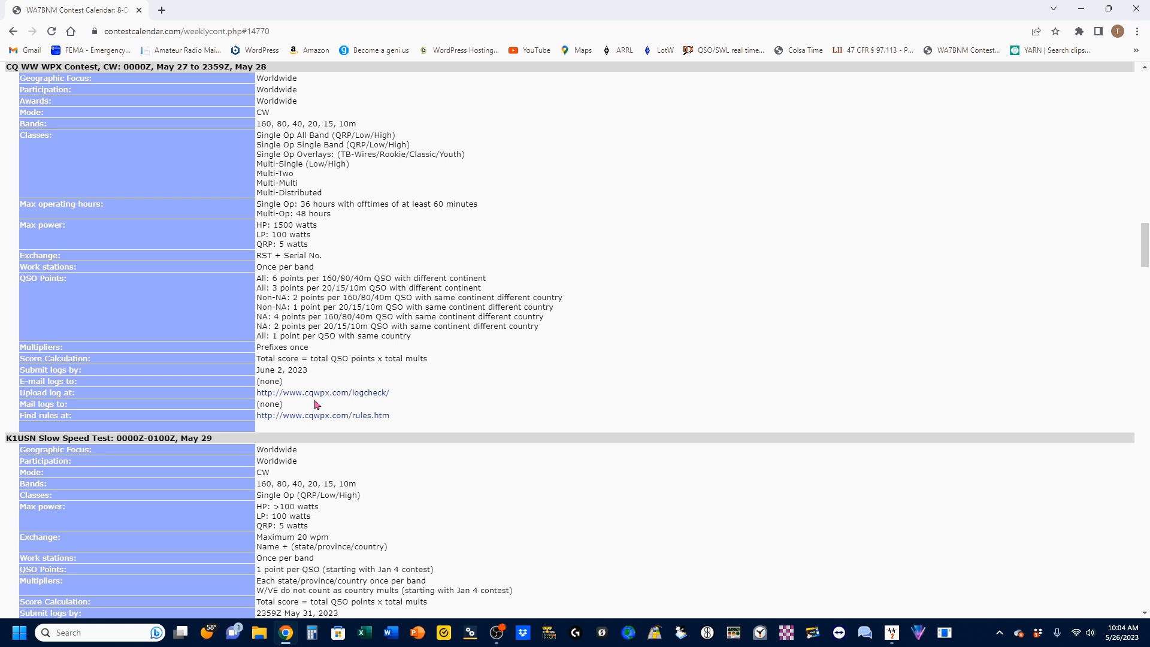
{"action": "mouse_move", "coordinate": [323, 401]}
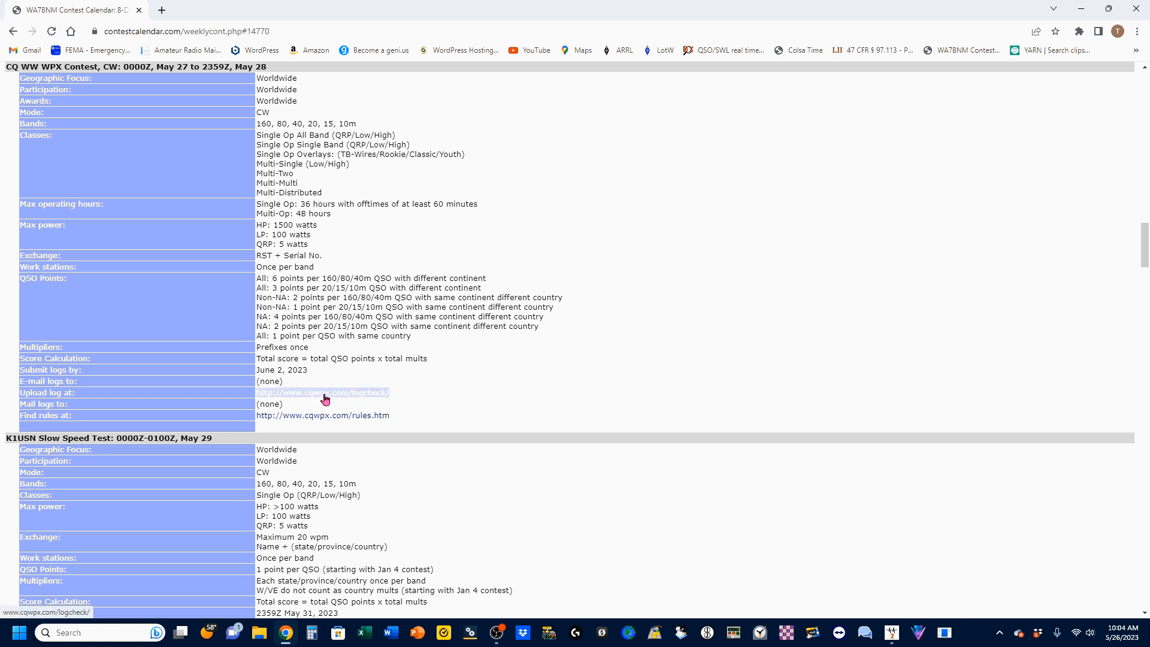
{"action": "mouse_move", "coordinate": [150, 428]}
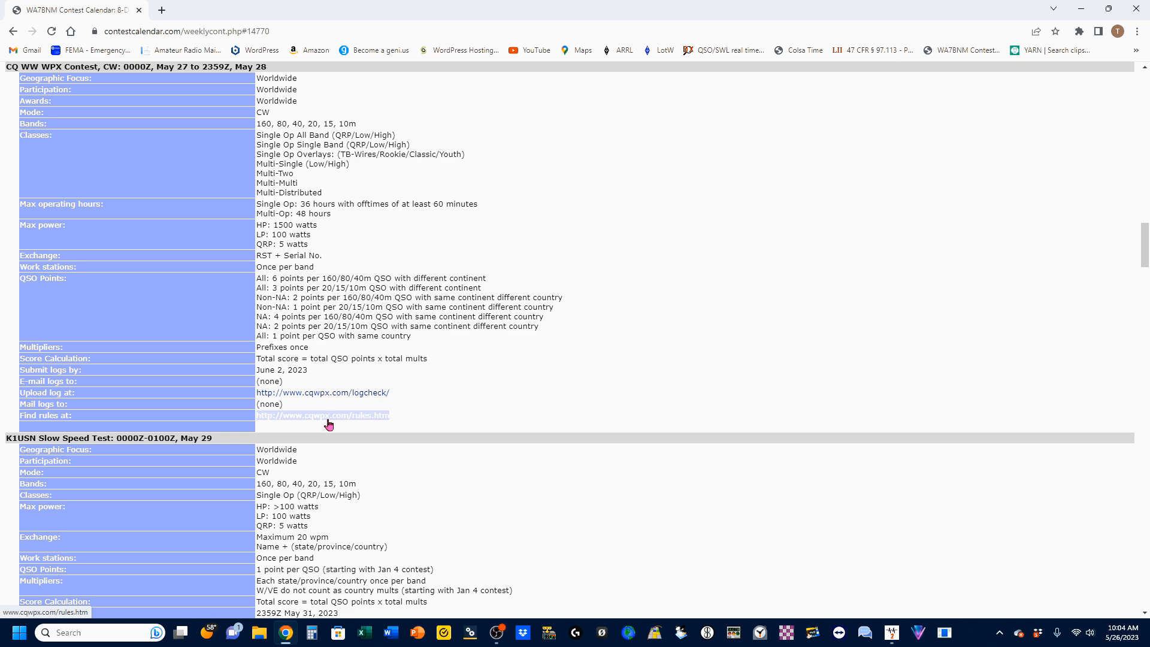
{"action": "mouse_move", "coordinate": [573, 393]}
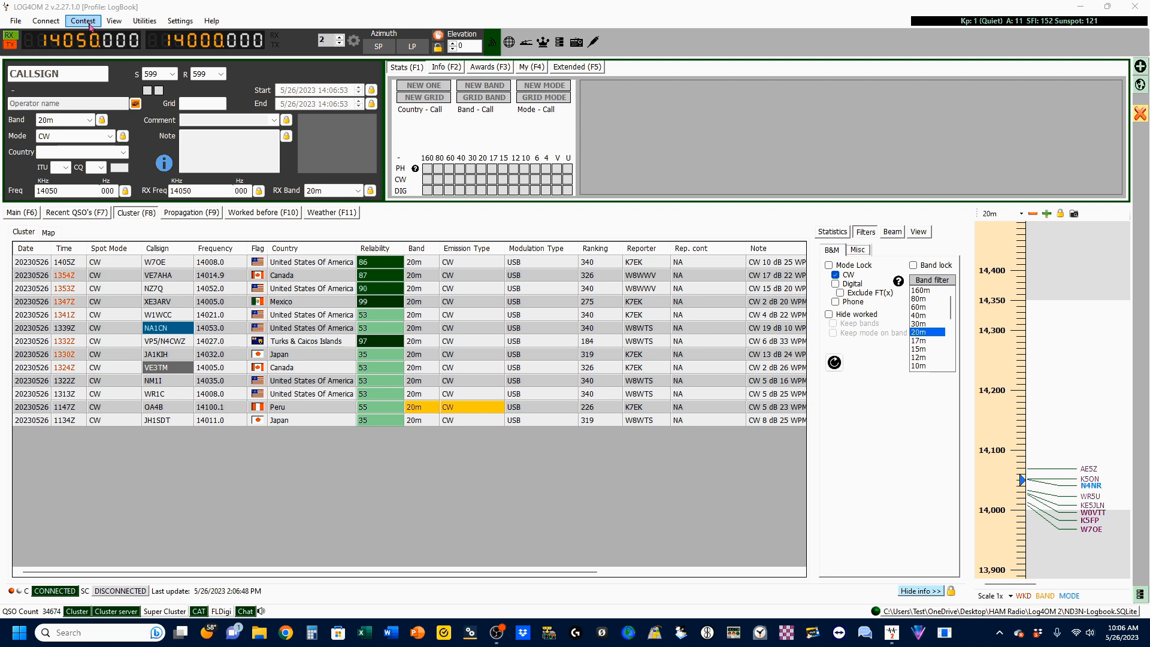
Choose CQ WW WPX Contest (CW) in the contest settings, keeping auto-generated serials.
{"action": "left_click", "coordinate": [81, 19]}
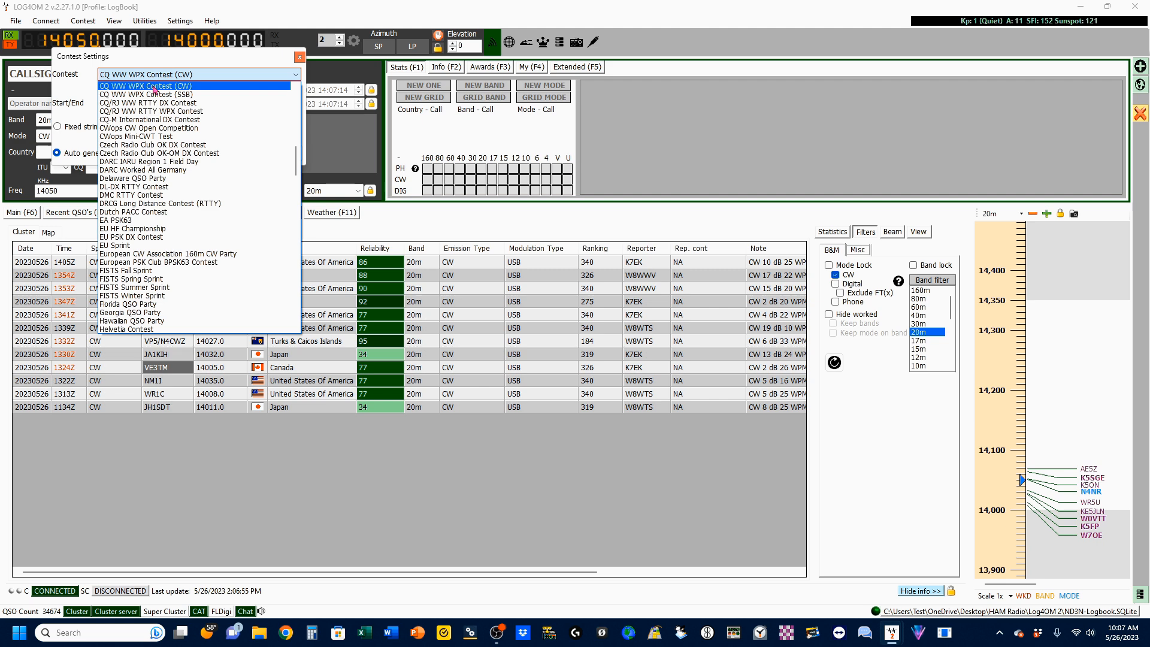
{"action": "left_click", "coordinate": [149, 86]}
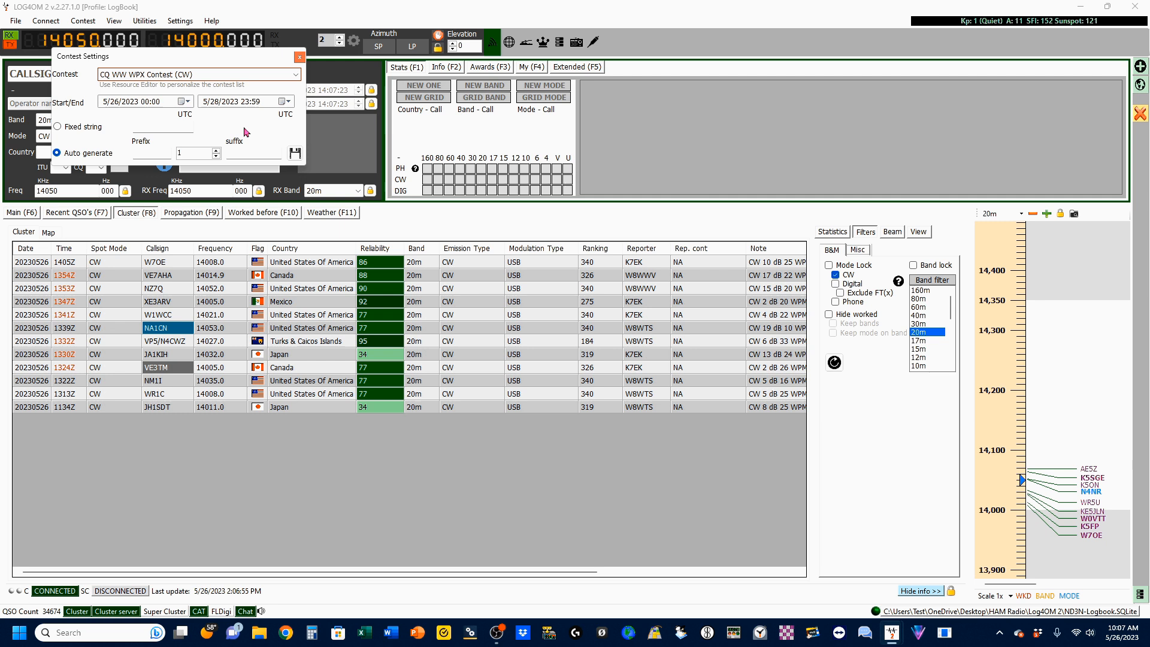
{"action": "mouse_move", "coordinate": [223, 125]}
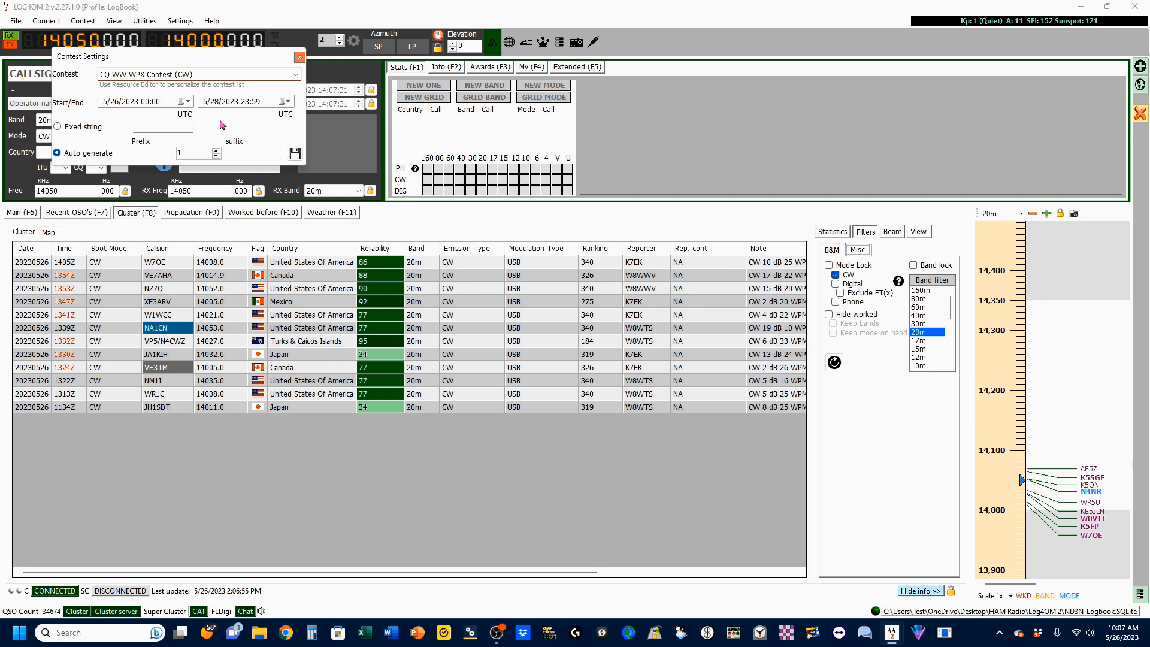
{"action": "mouse_move", "coordinate": [235, 127]}
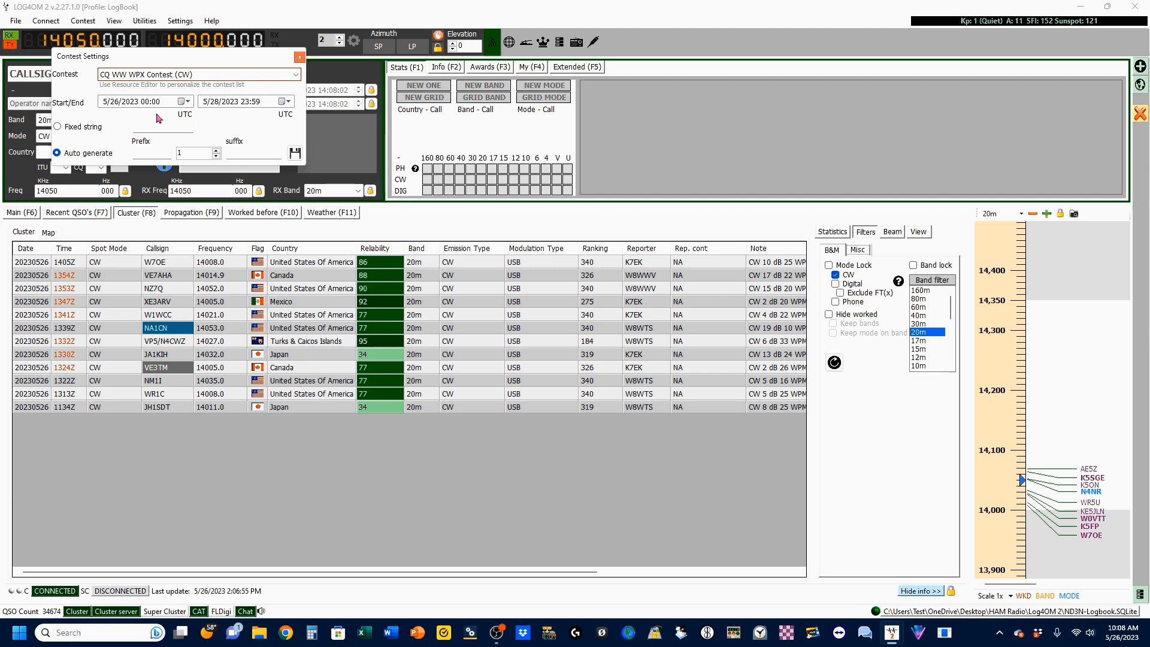
{"action": "mouse_move", "coordinate": [230, 114]}
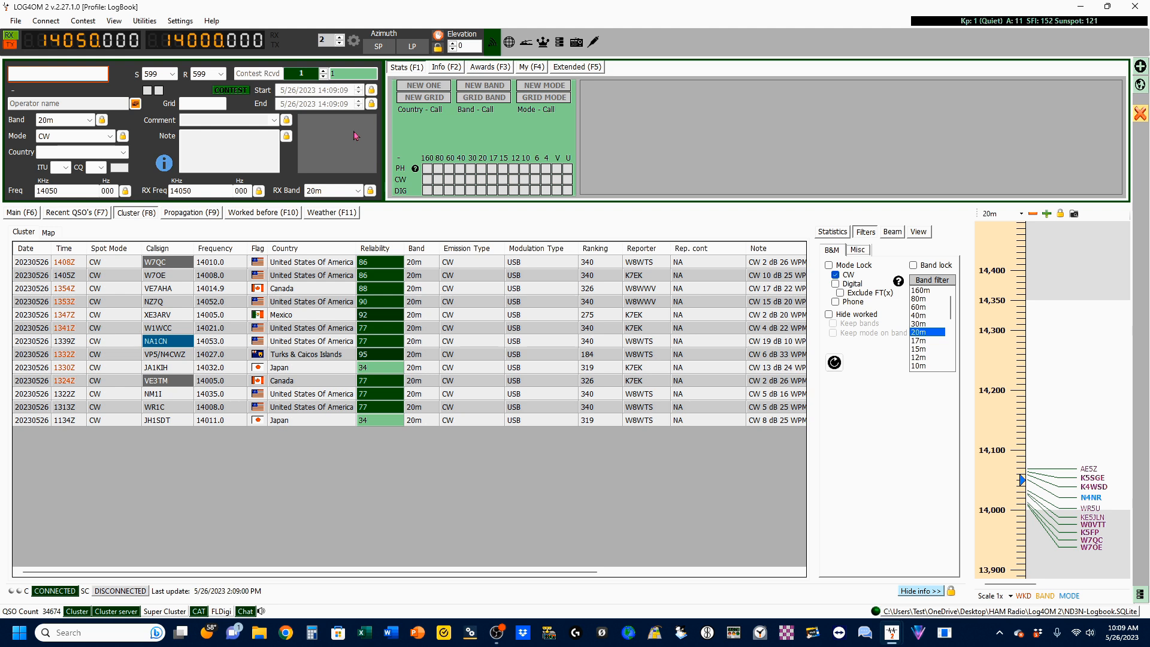
Enable contest mode and switch to the contest logging layout with serial 1.
{"action": "left_click", "coordinate": [81, 20]}
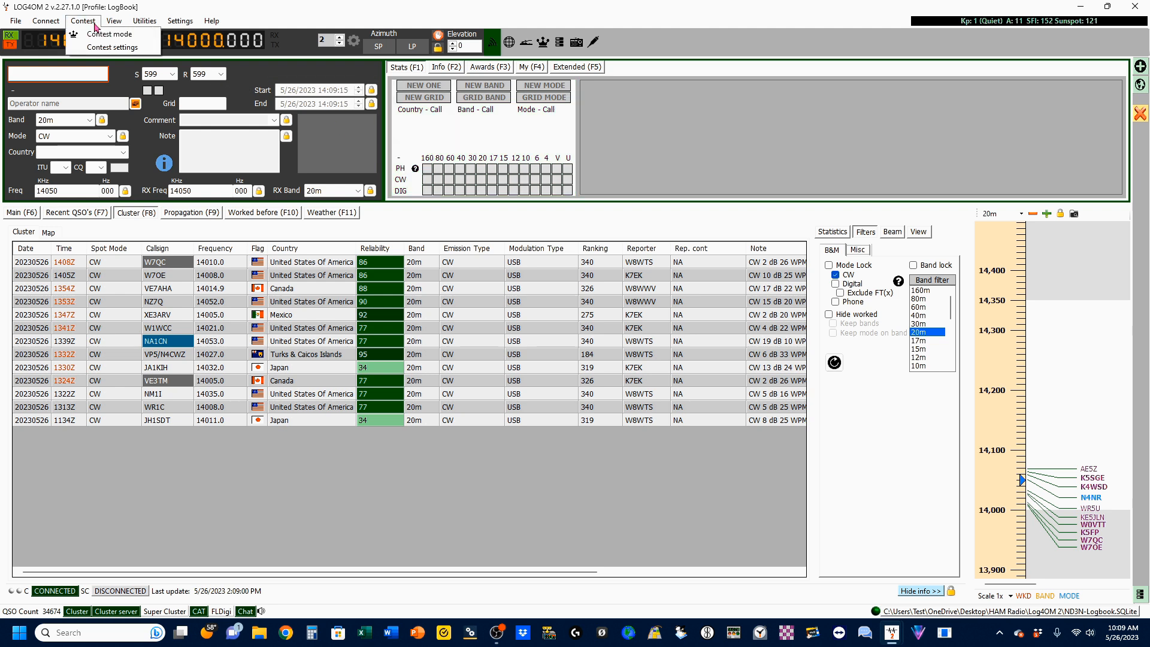
{"action": "left_click", "coordinate": [110, 33]}
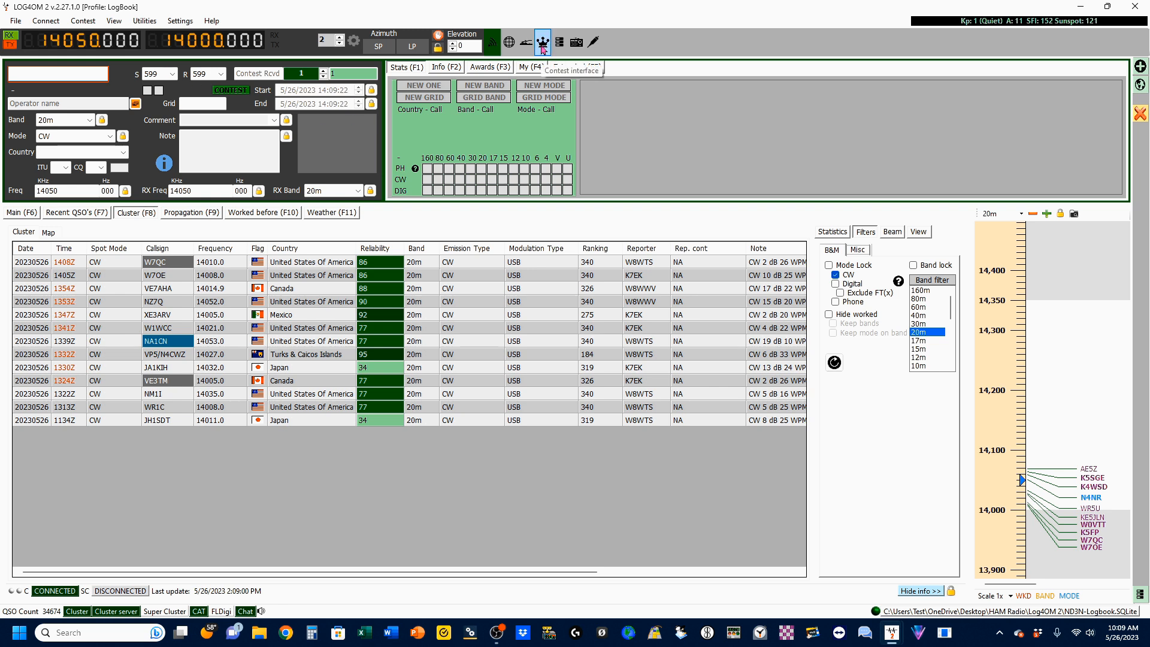
{"action": "left_click", "coordinate": [77, 213]}
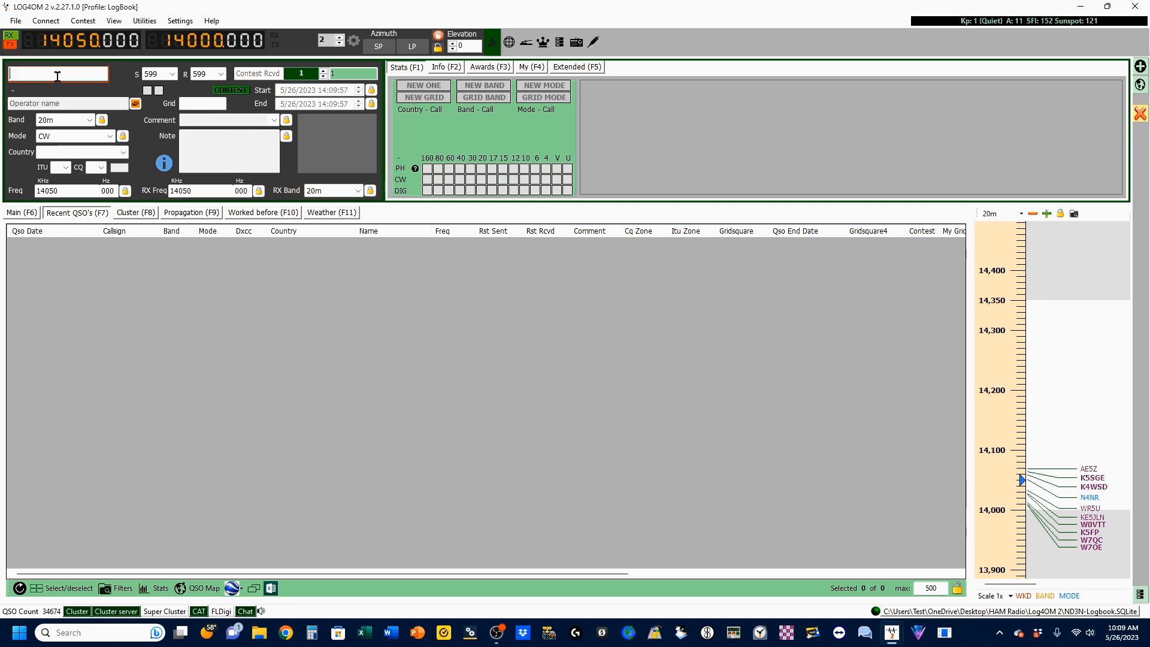
{"action": "type", "text": "K3"}
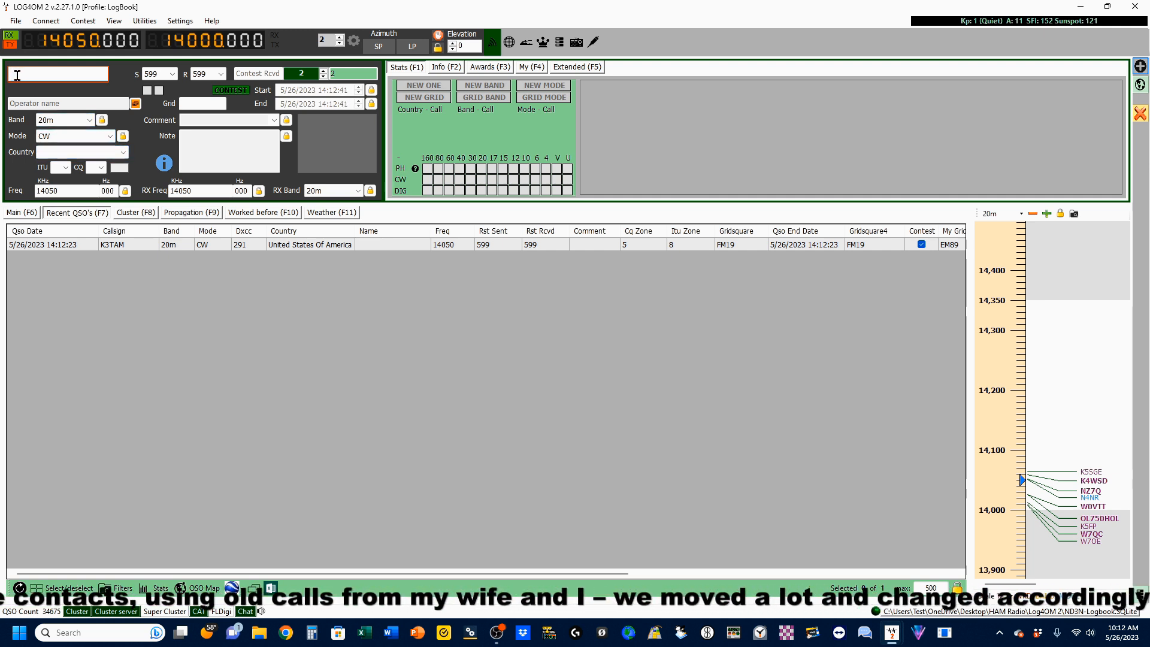
{"action": "type", "text": "AA6MZ"}
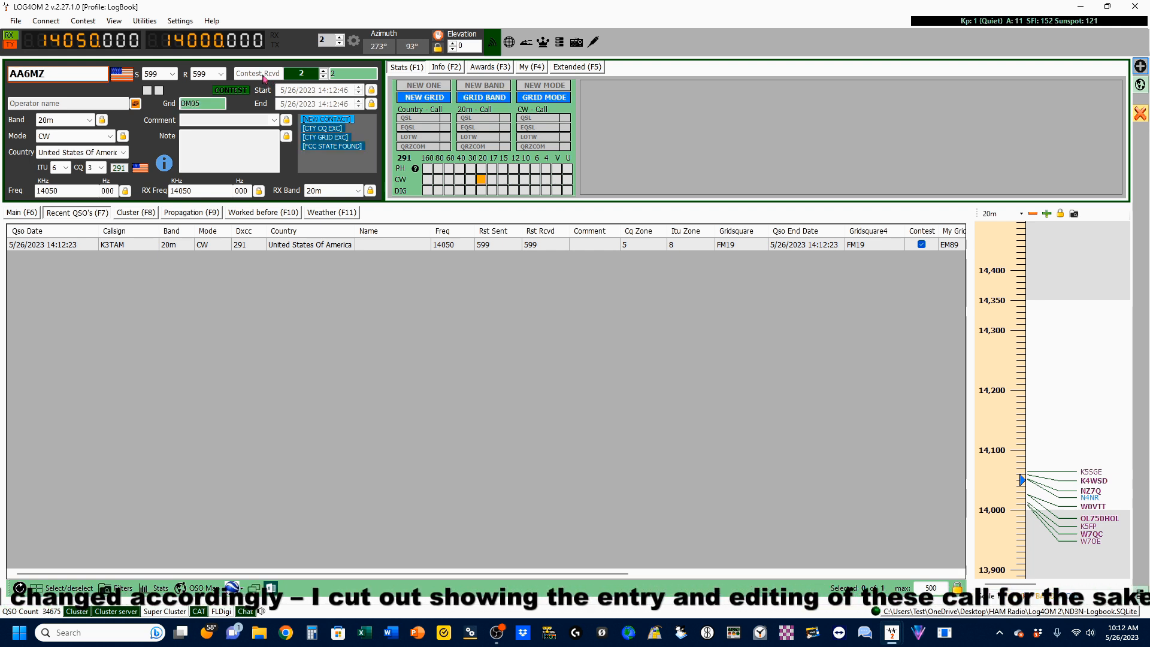
{"action": "type", "text": "250"}
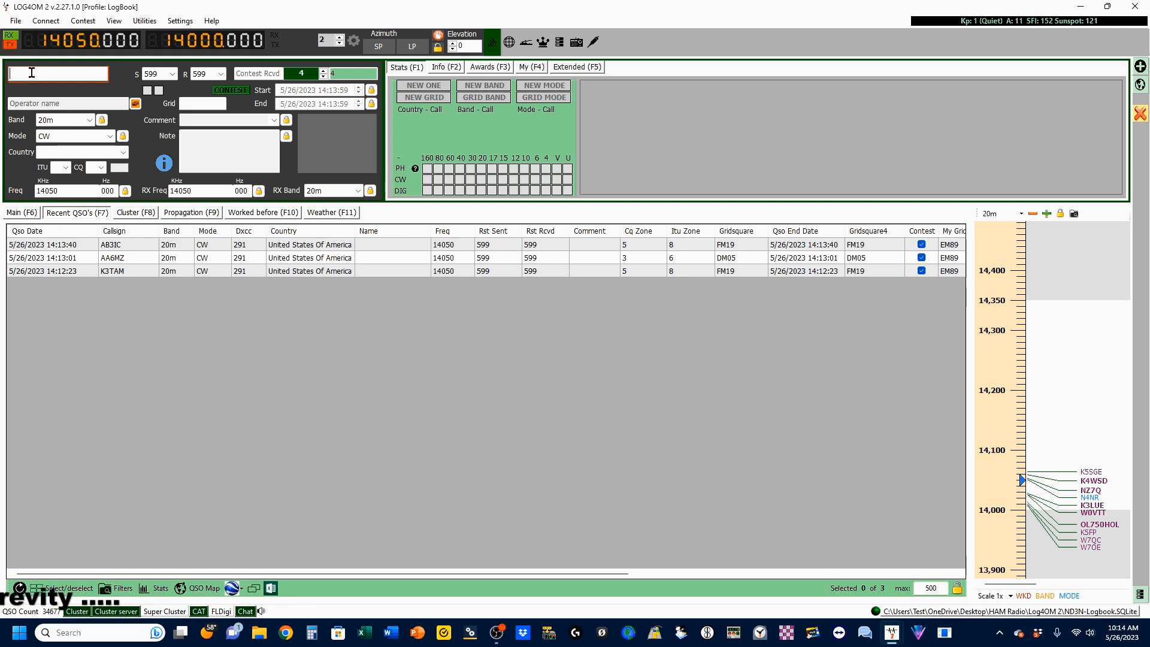
{"action": "type", "text": "K3TAM"}
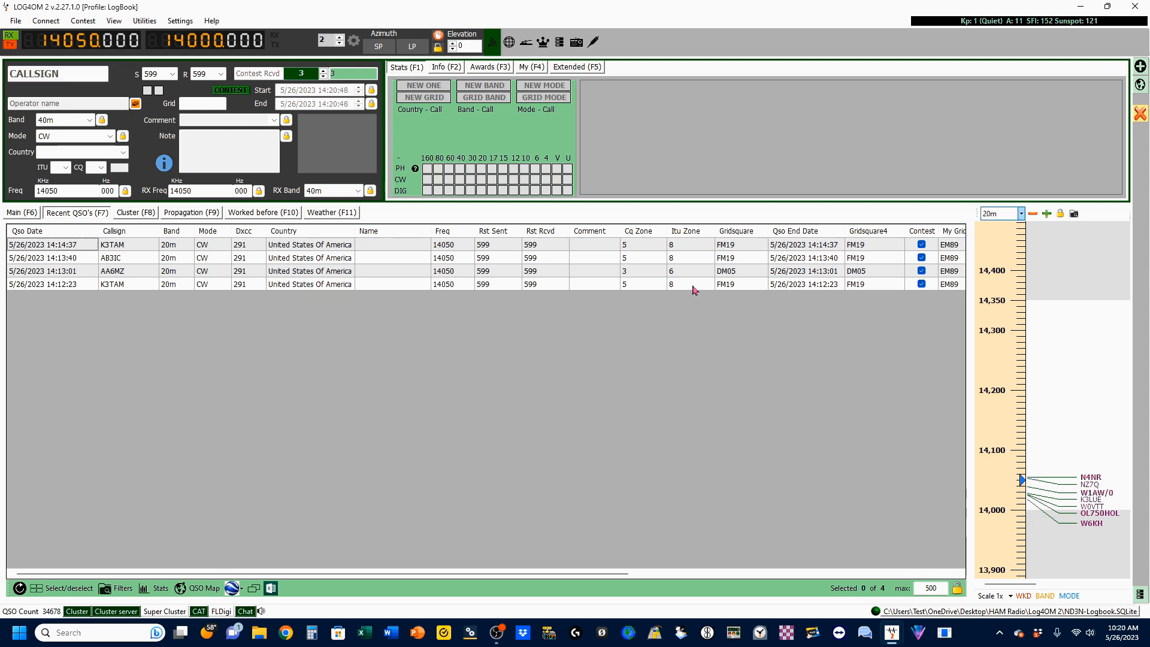
{"action": "mouse_move", "coordinate": [526, 38]}
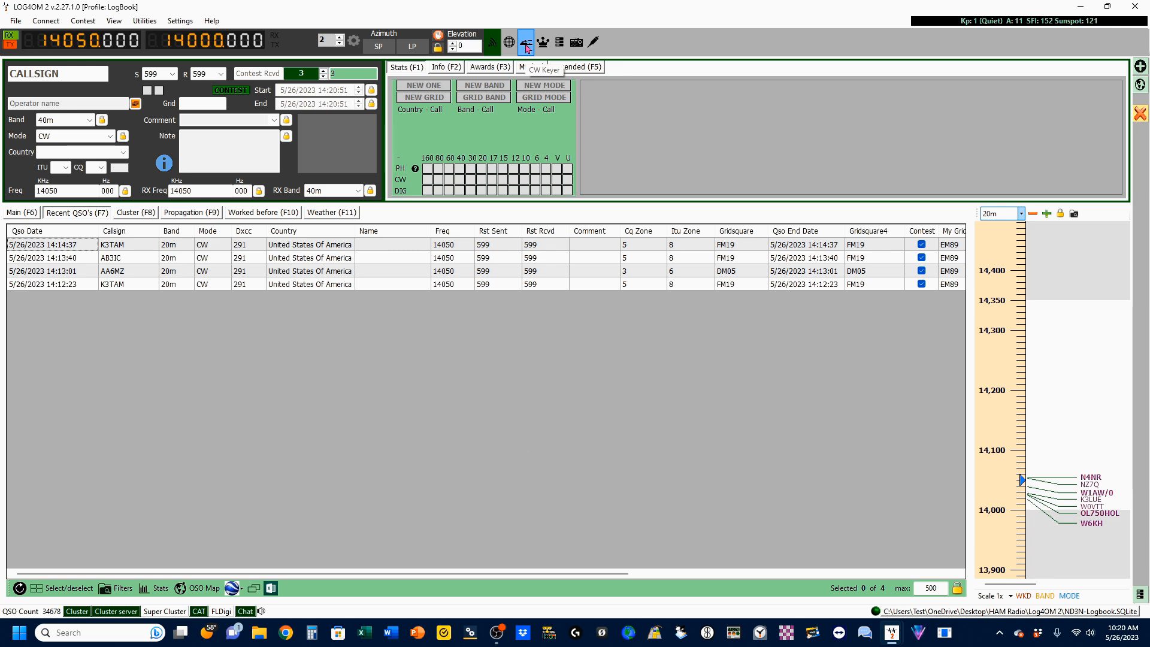
Show the CW keyer's macro messages for CQ, answer, QSO and 73.
{"action": "left_click", "coordinate": [526, 41]}
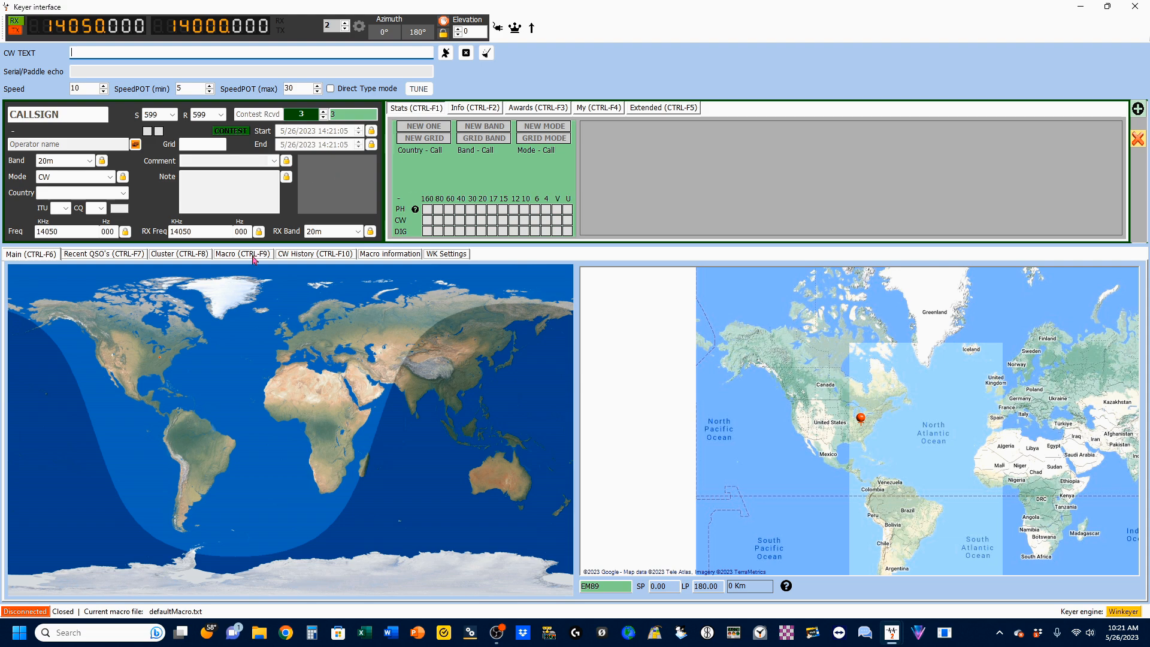
{"action": "left_click", "coordinate": [242, 254]}
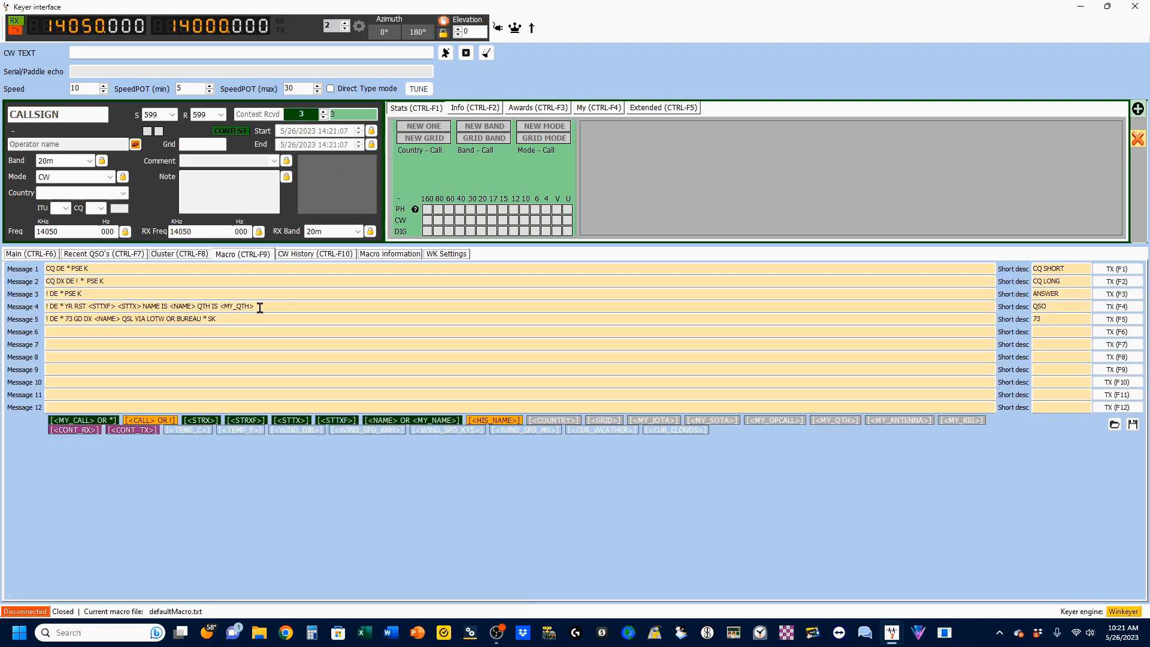